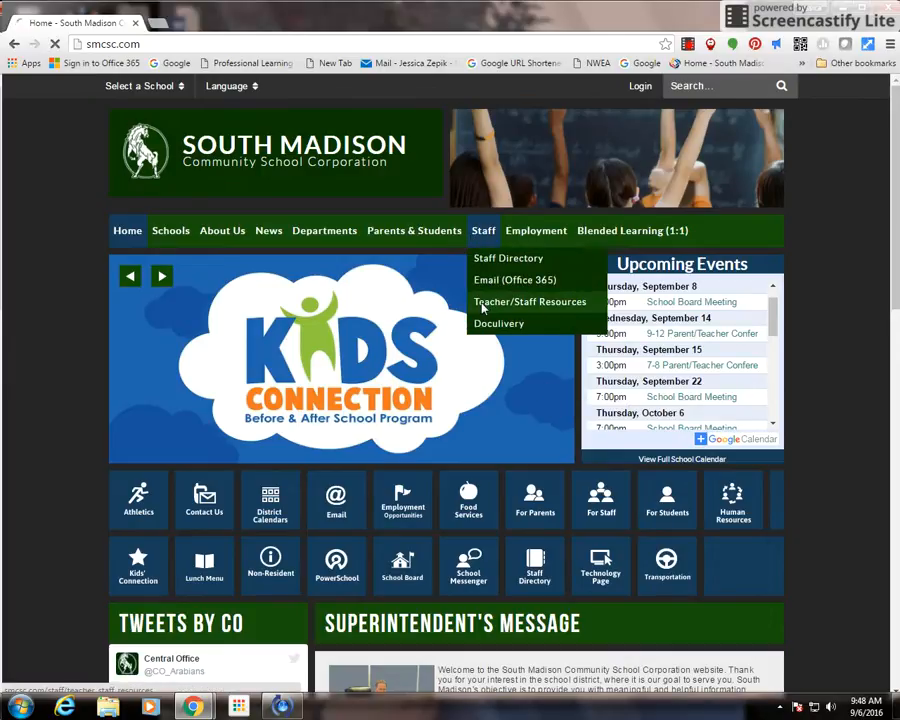
Reach Discovery Education from the South Madison Teacher/Staff Resources page via its logo link
click(530, 300)
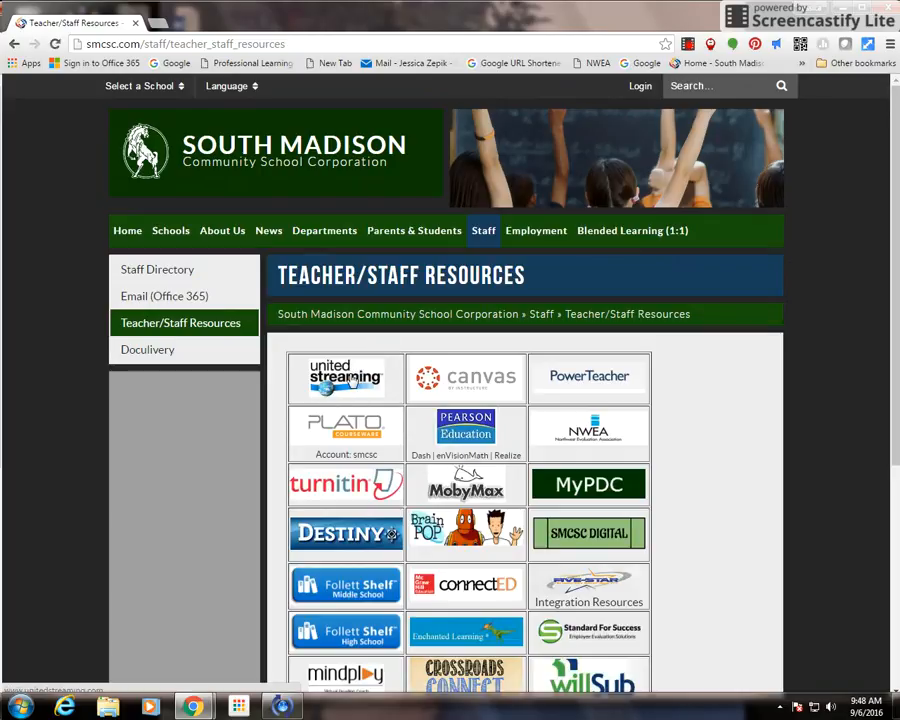
click(344, 378)
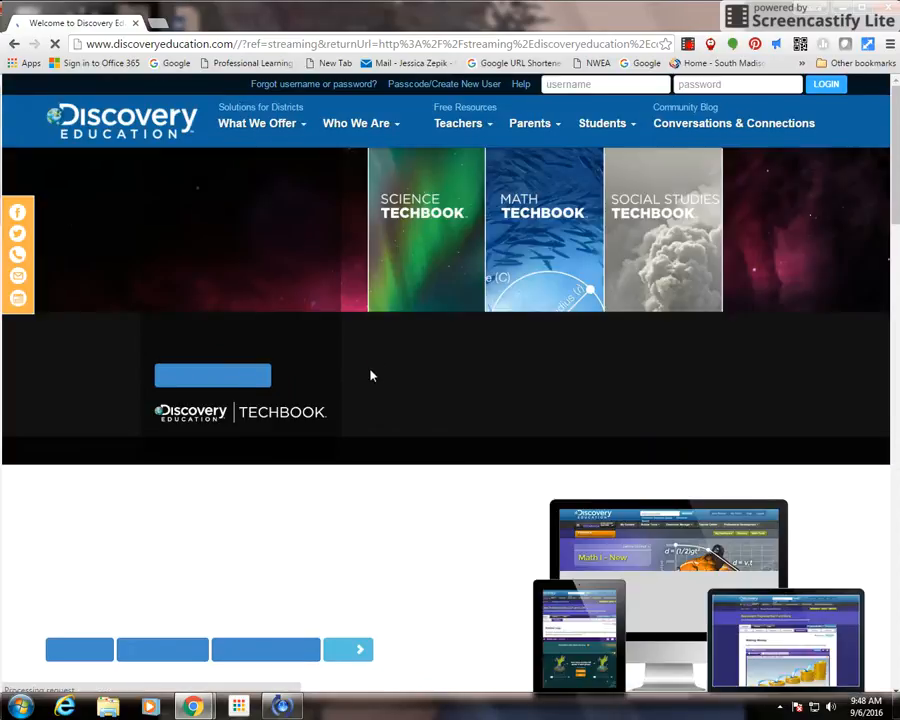
text(jzepik)
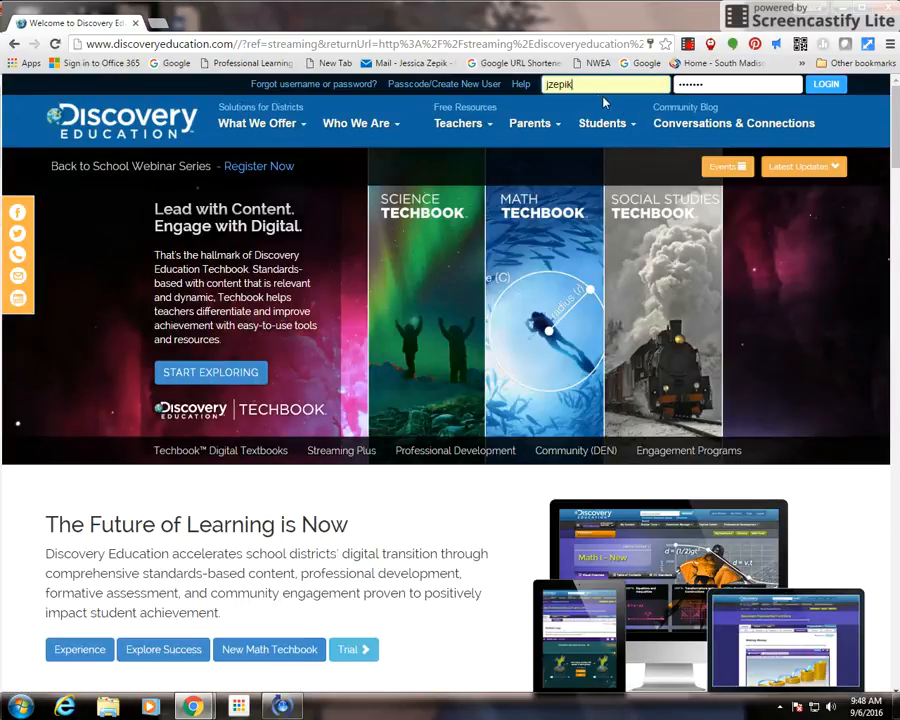
click(736, 84)
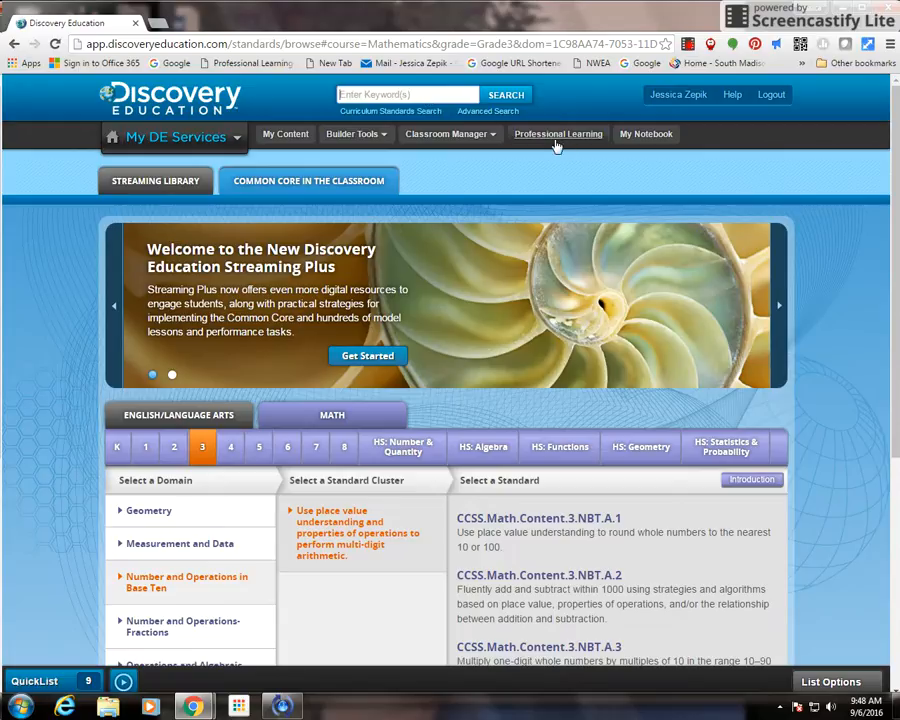
mouse_move(558, 134)
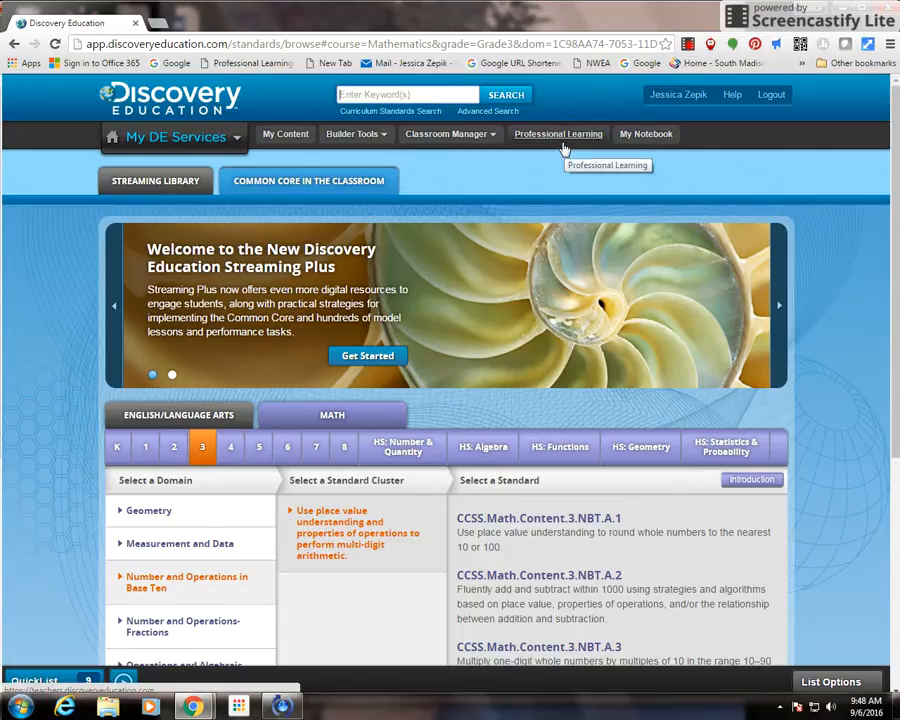
Run a keyword search for 'American Revolution' and browse its 19,739 results
text(American Revolution)
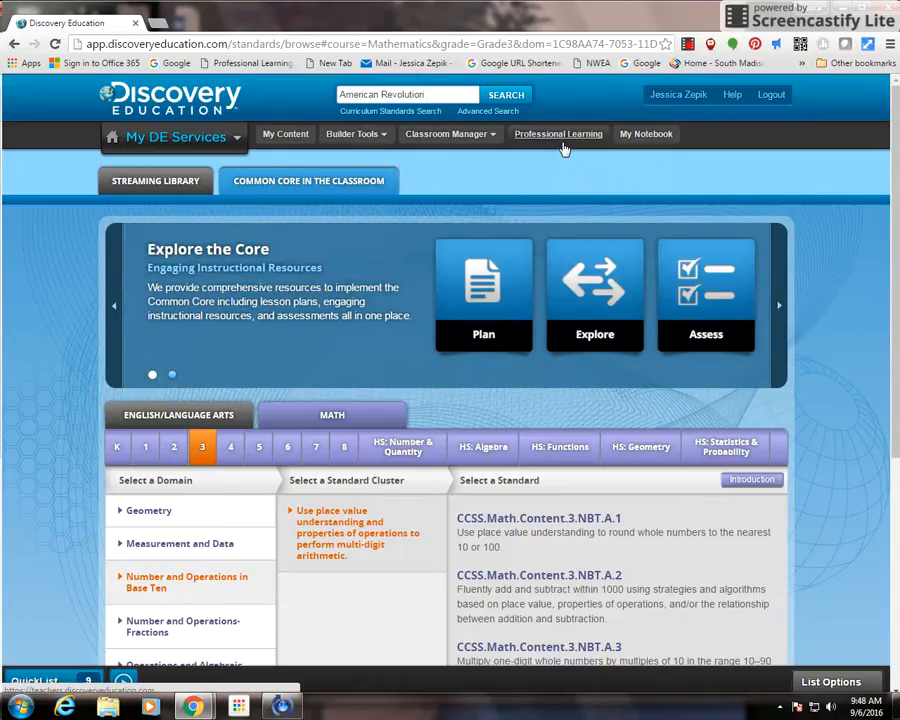
click(506, 94)
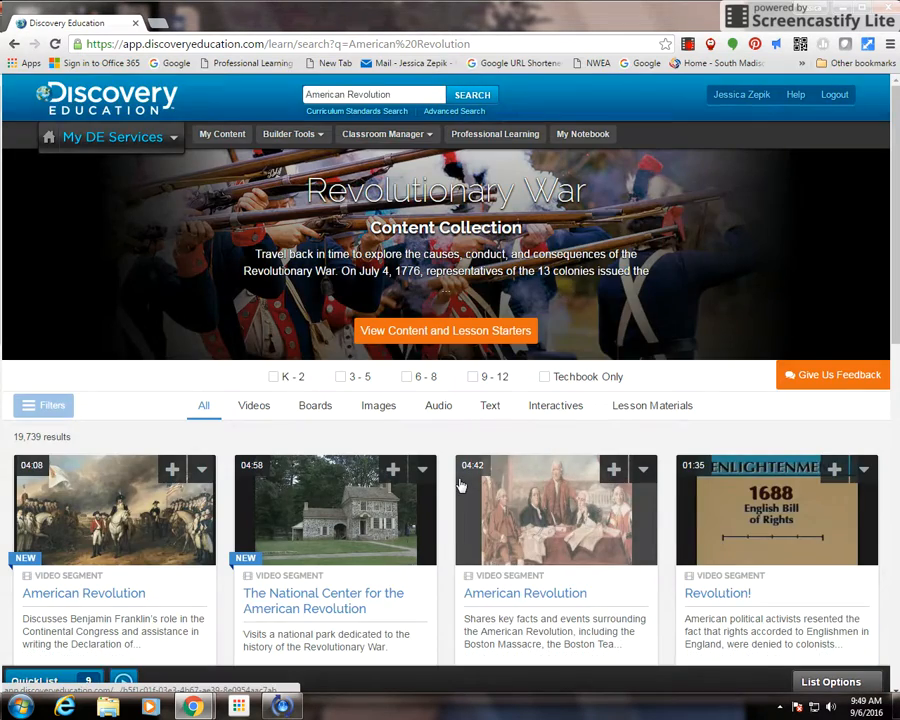
scroll(down, 3)
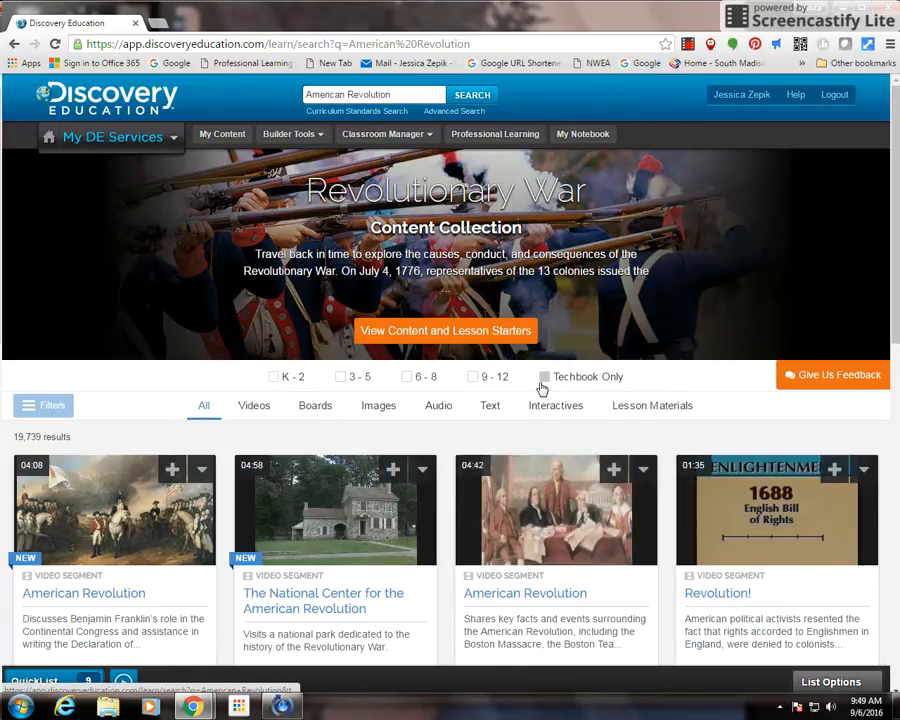
mouse_move(236, 402)
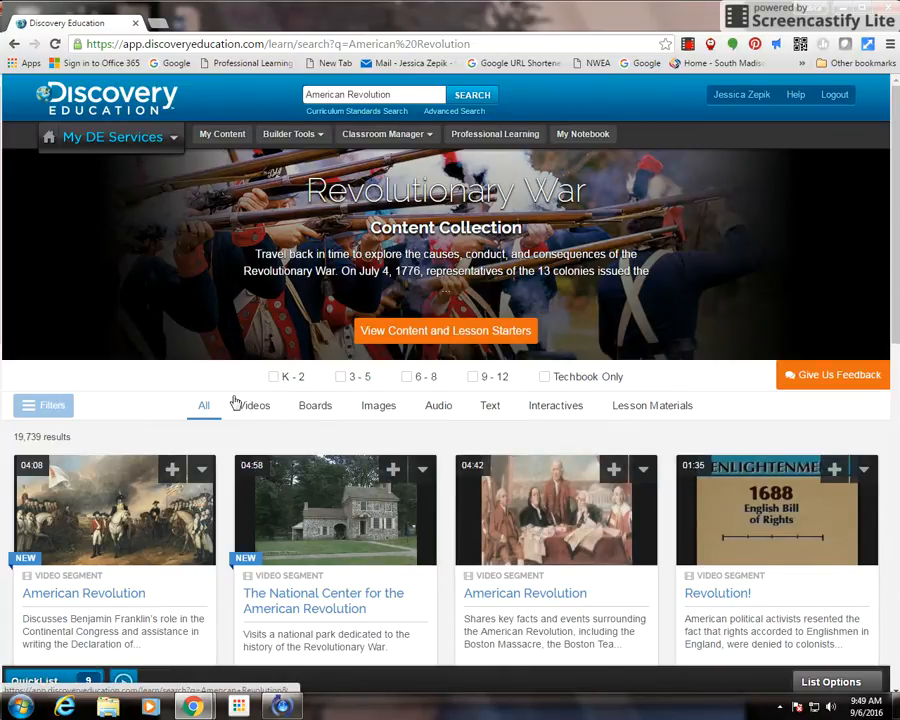
mouse_move(248, 412)
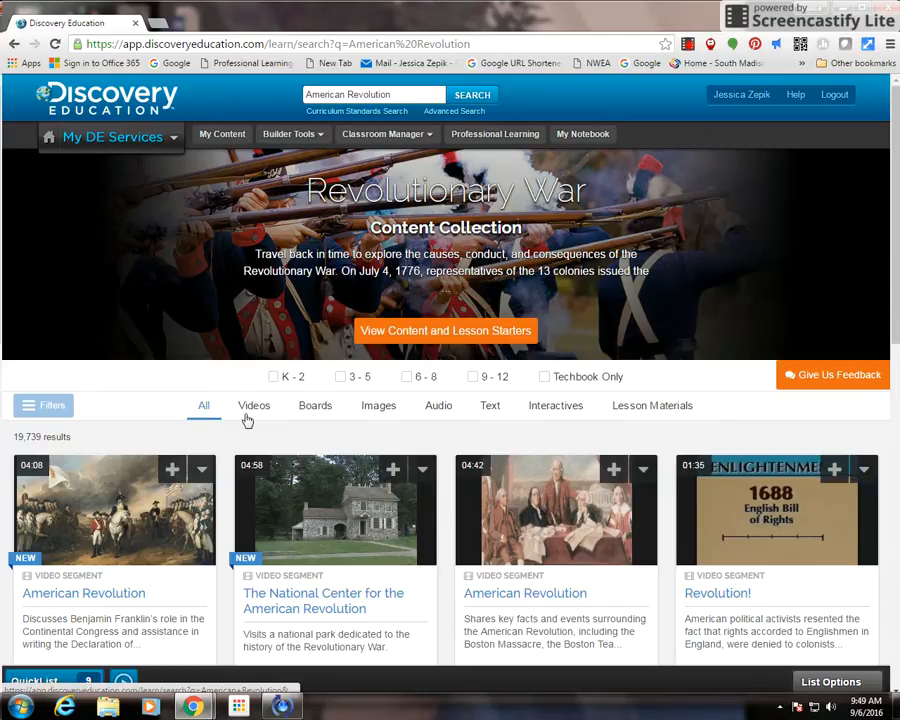
mouse_move(310, 414)
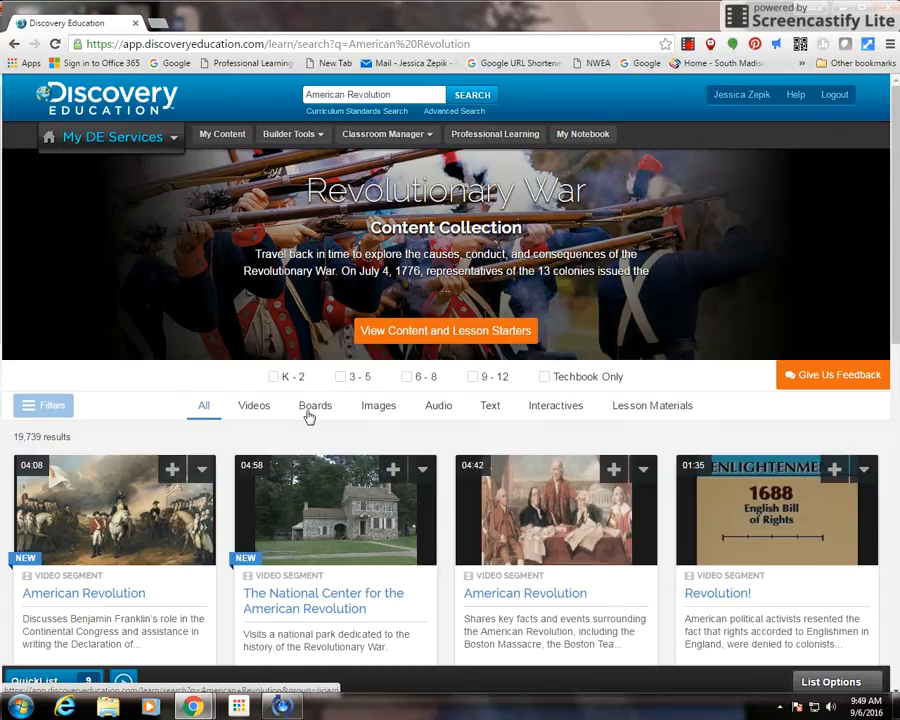
mouse_move(438, 404)
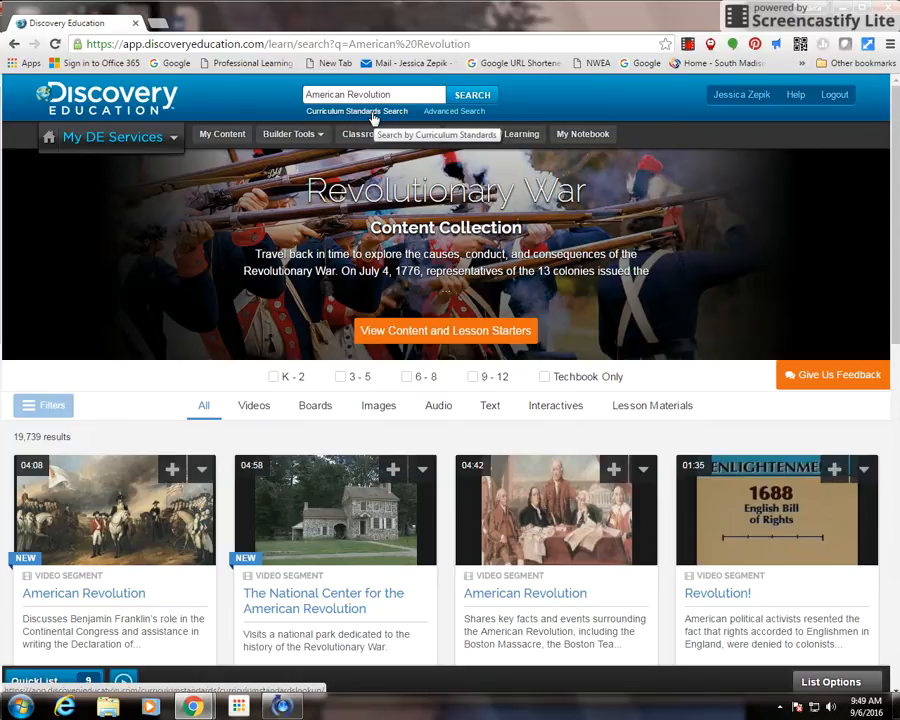
Limit the standards search to DE streaming, Academic Standards, Social Studies, Grade 5
click(356, 112)
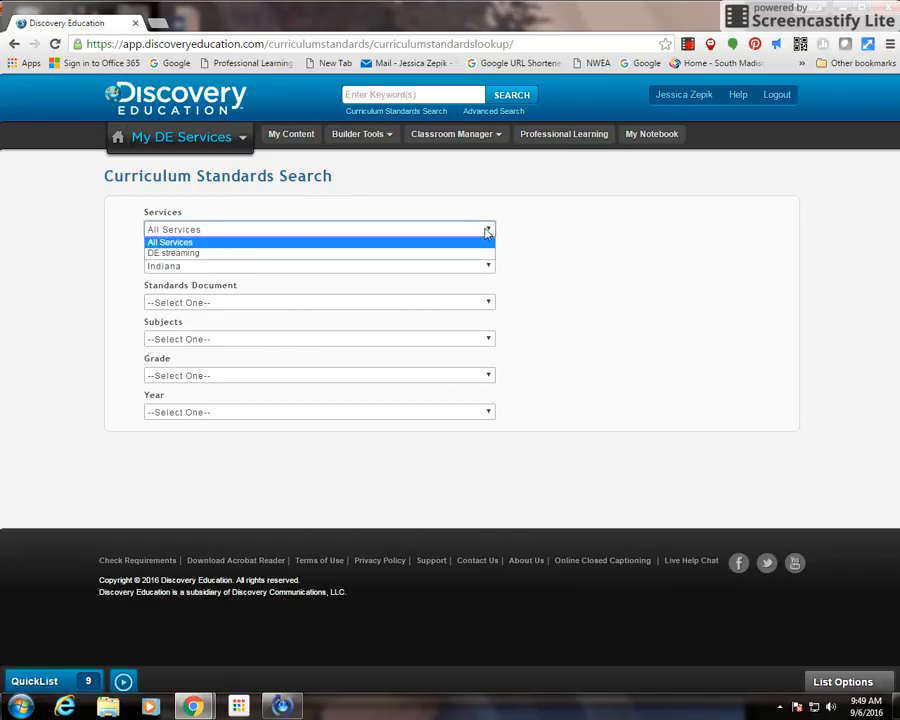
click(172, 252)
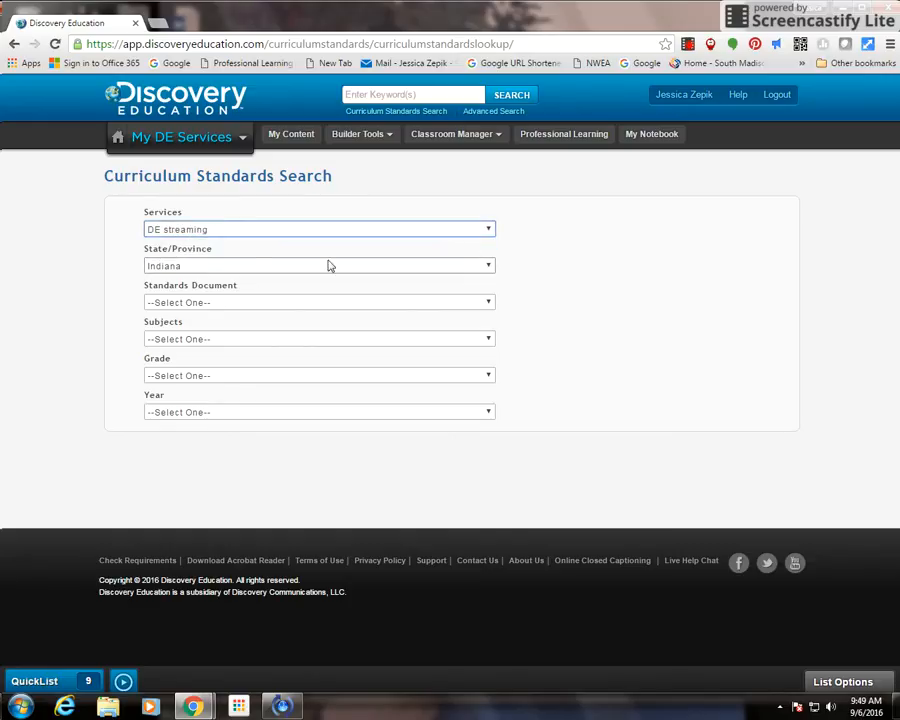
mouse_move(250, 276)
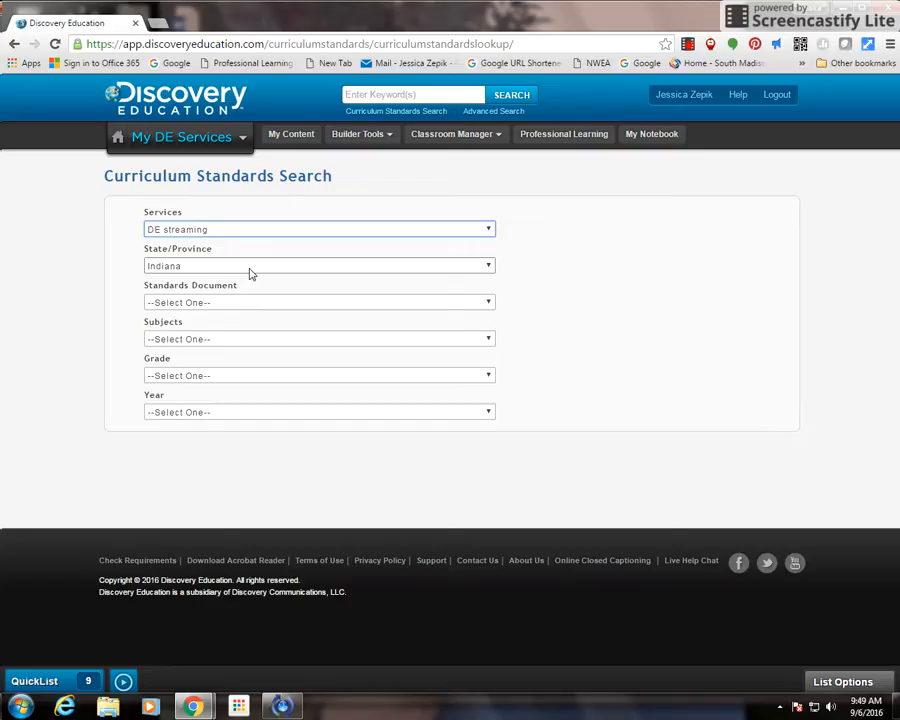
click(318, 302)
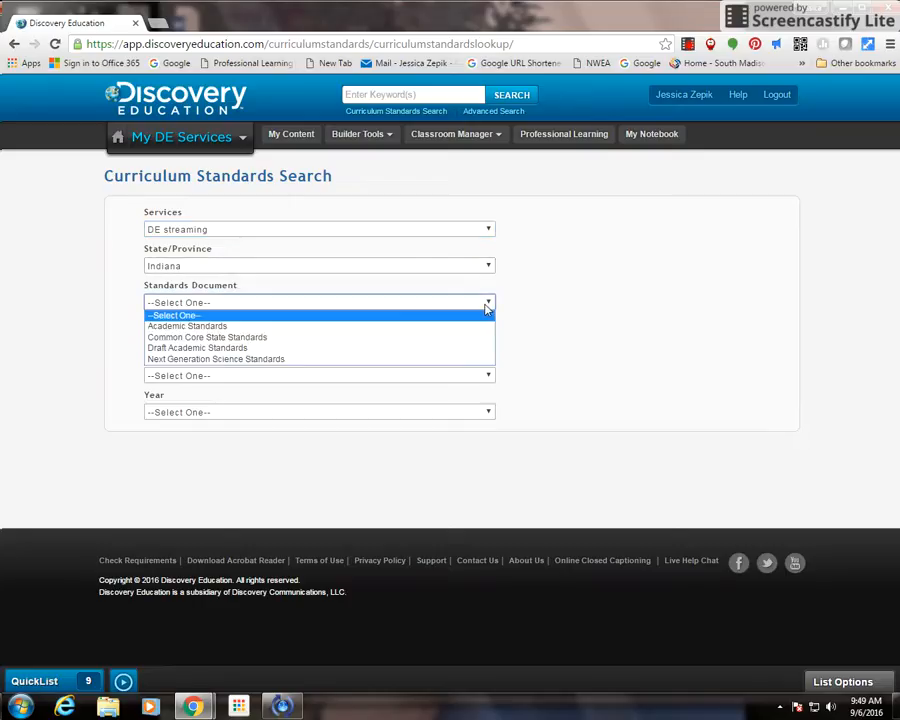
click(188, 324)
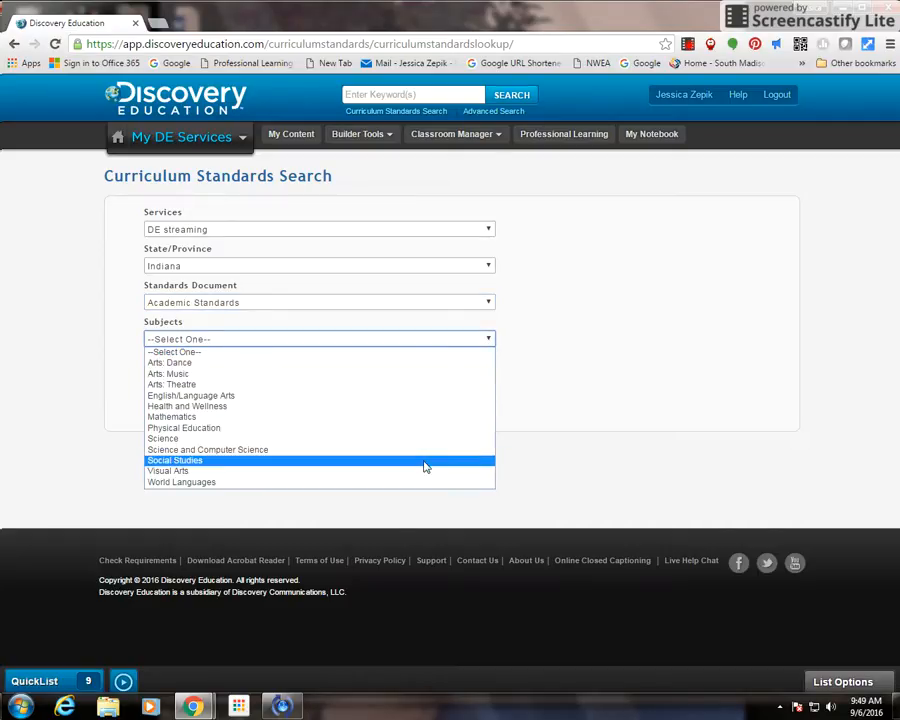
click(176, 460)
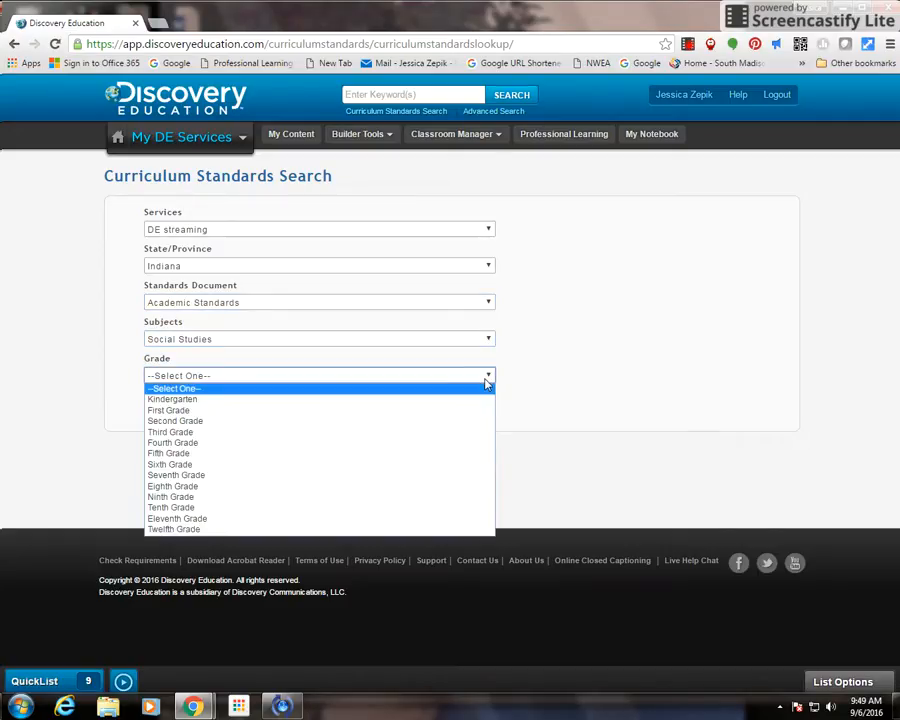
click(168, 452)
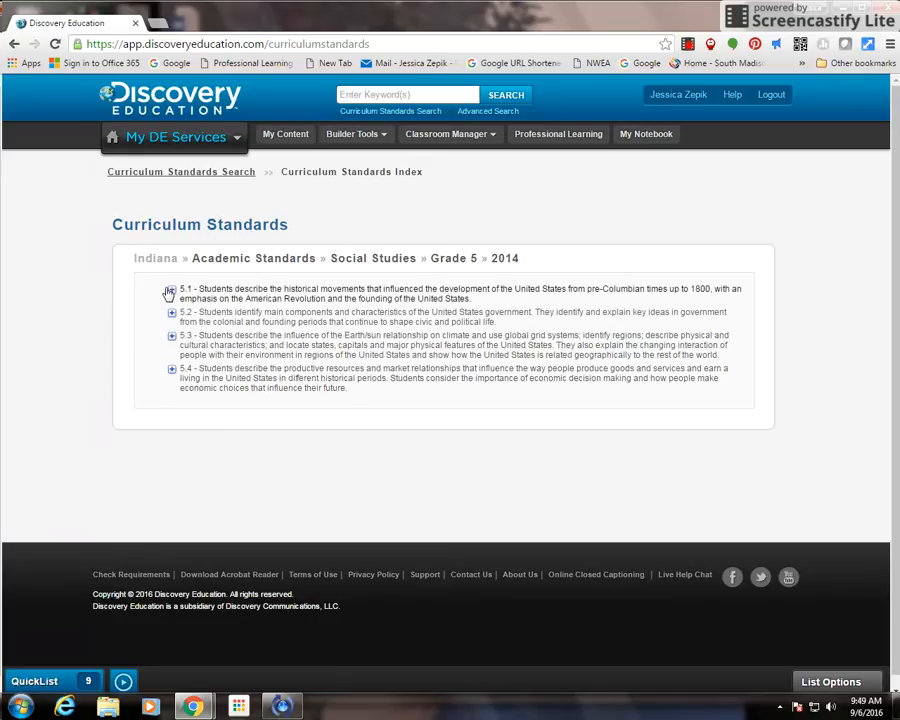
Drill from 5.1 through Historical Knowledge and Ways of Life to 1610 to standard 5.1.1's videos
click(170, 292)
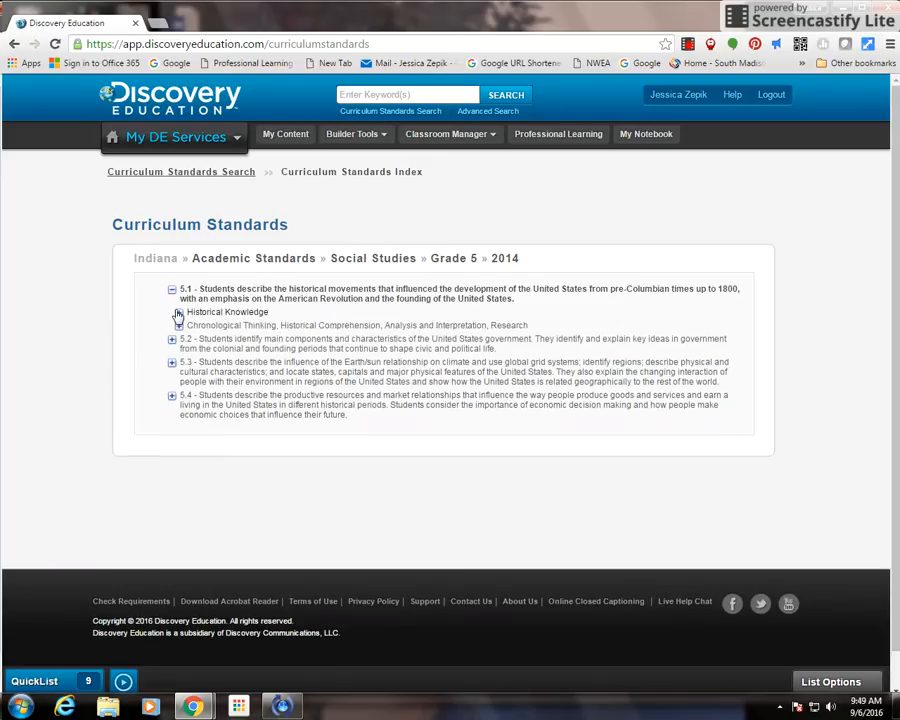
click(180, 314)
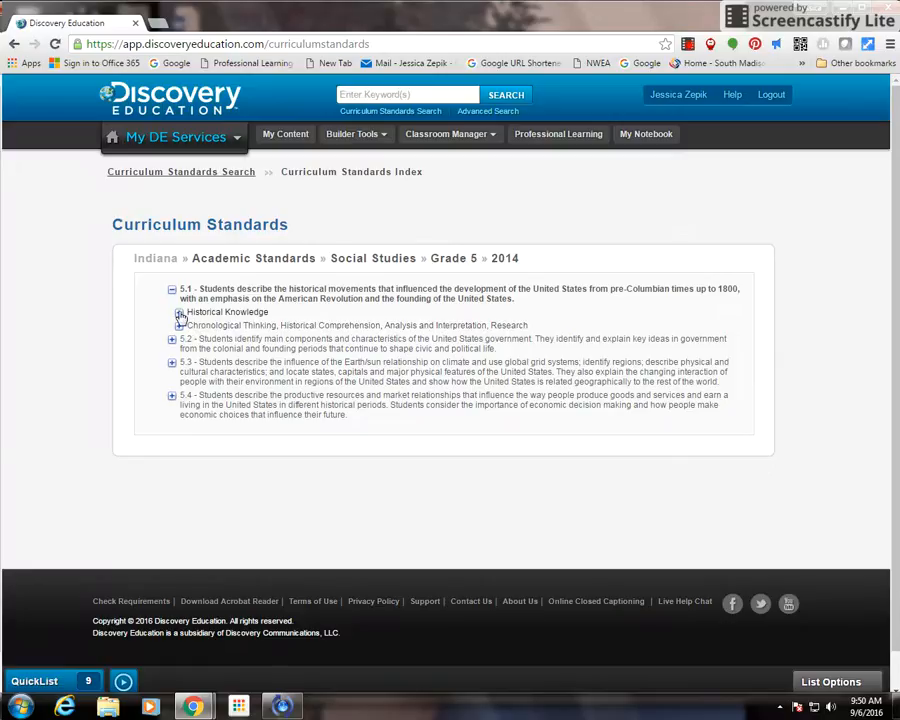
click(180, 316)
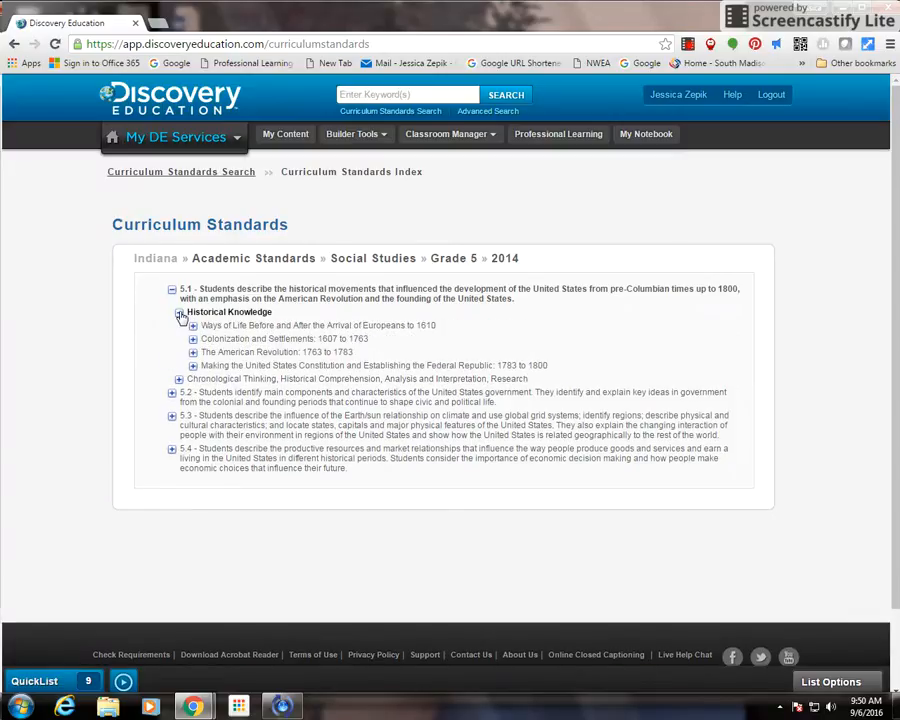
click(180, 312)
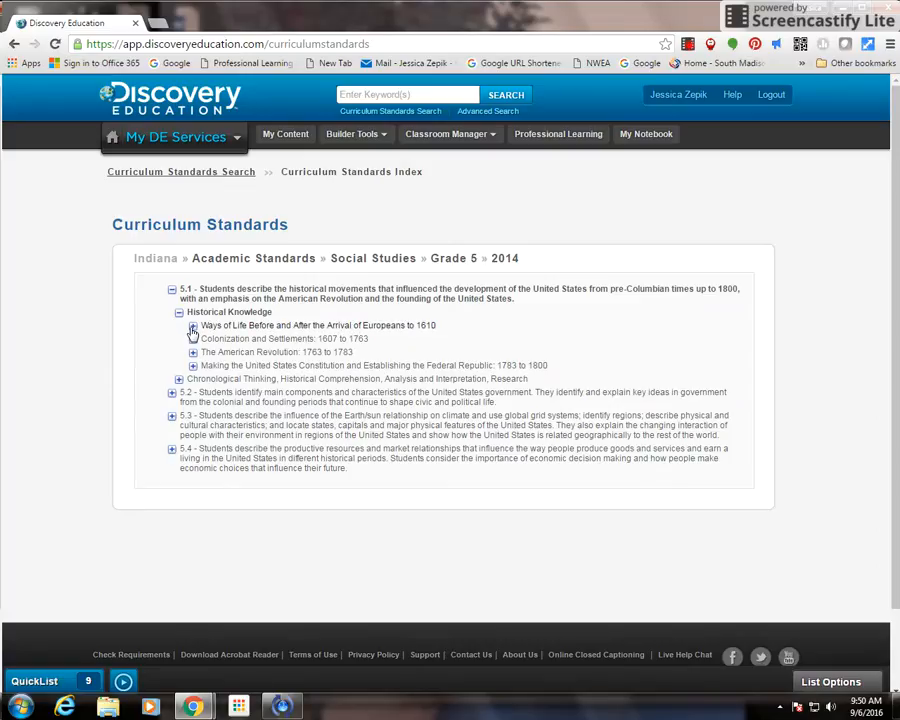
click(192, 324)
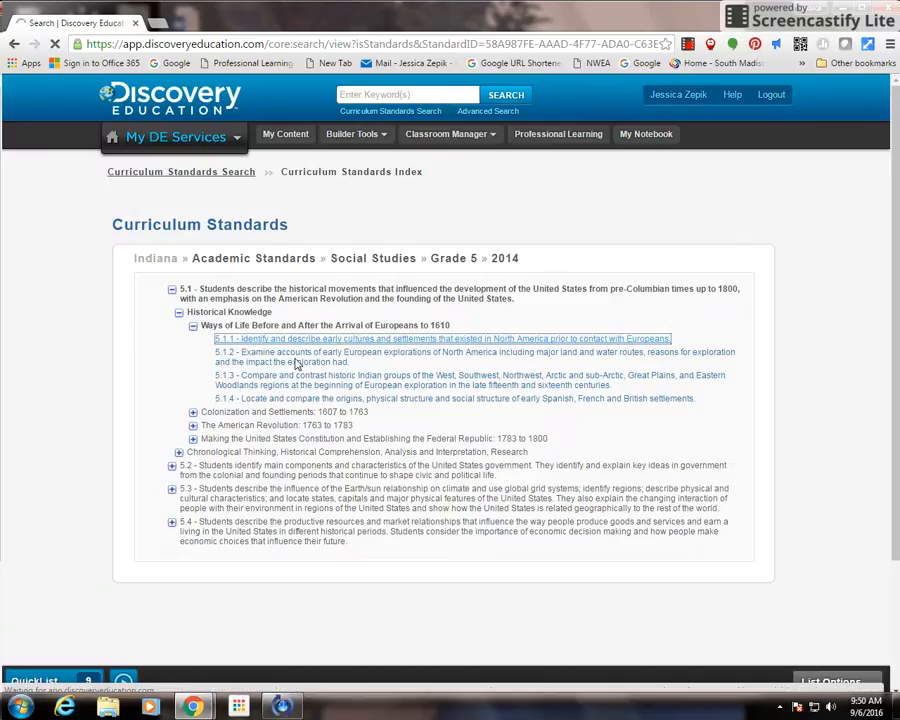
click(440, 338)
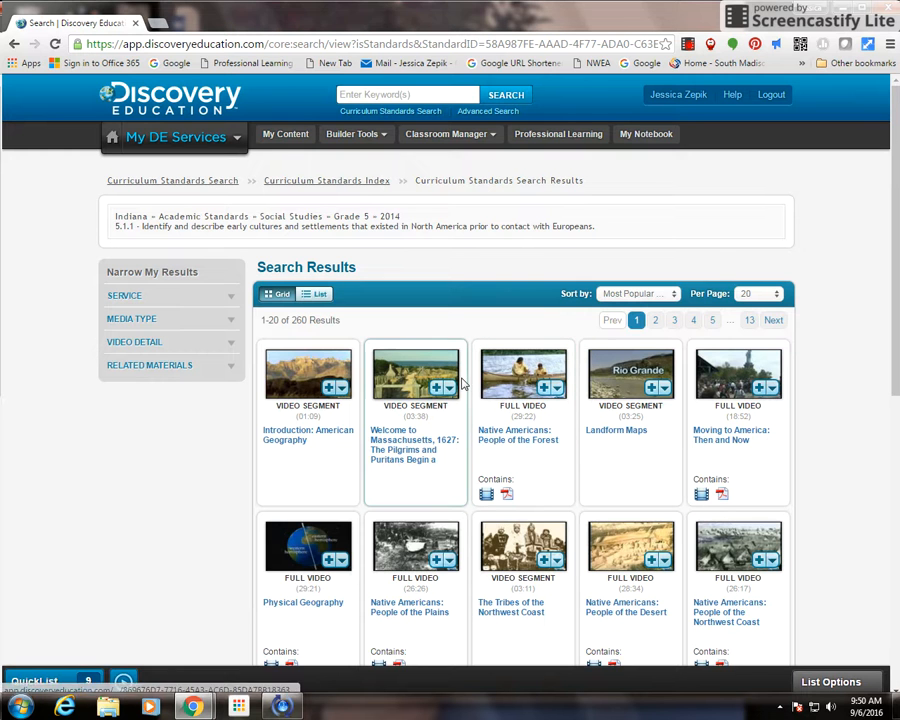
Browse the 260 videos matched to standard 5.1.1 and the Narrow My Results panel
scroll(down, 3)
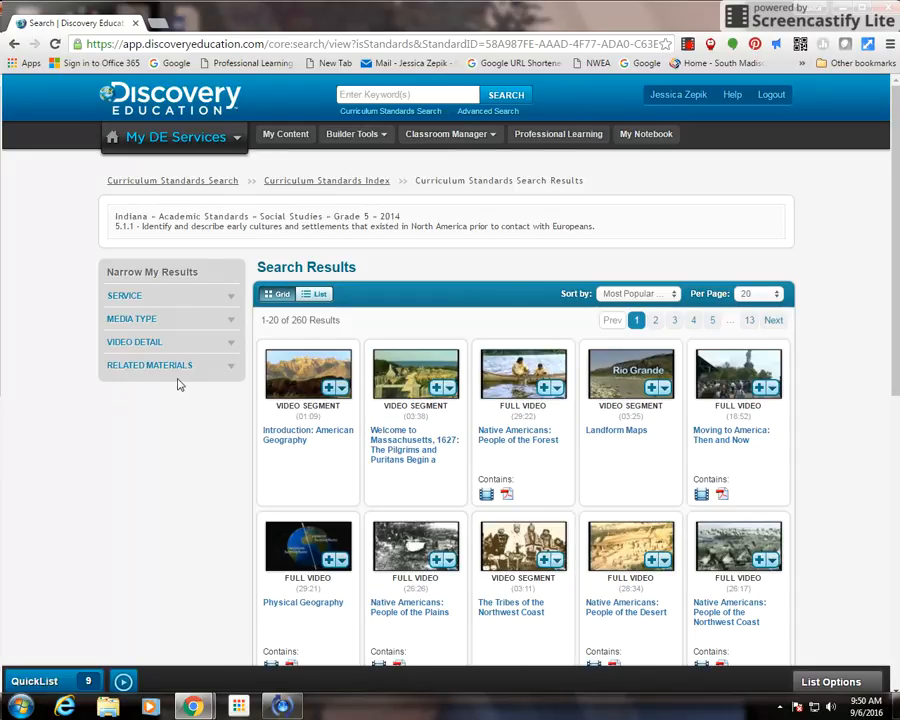
mouse_move(192, 300)
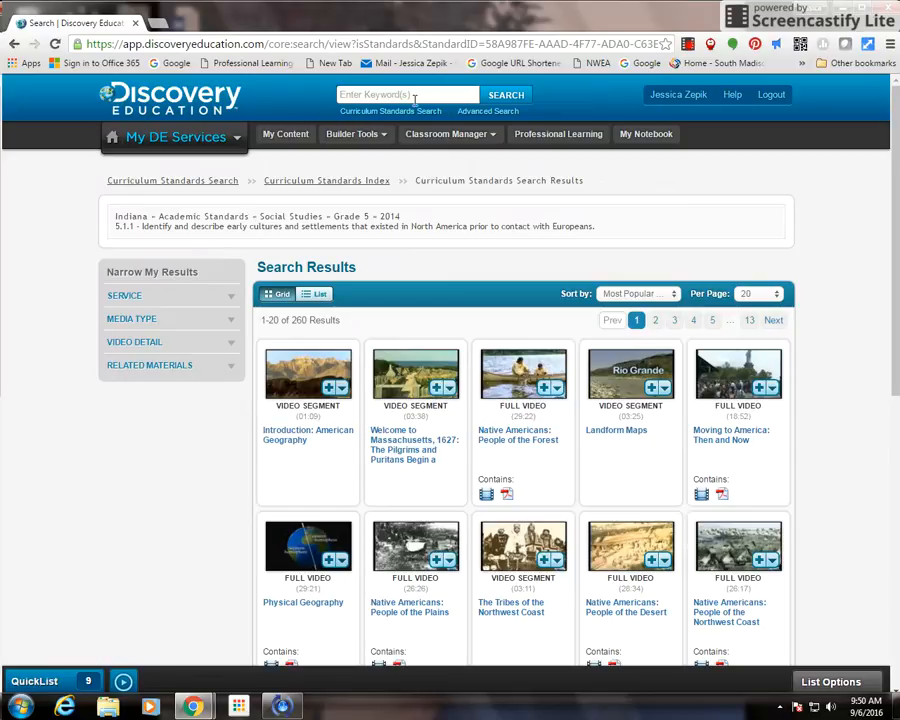
click(488, 112)
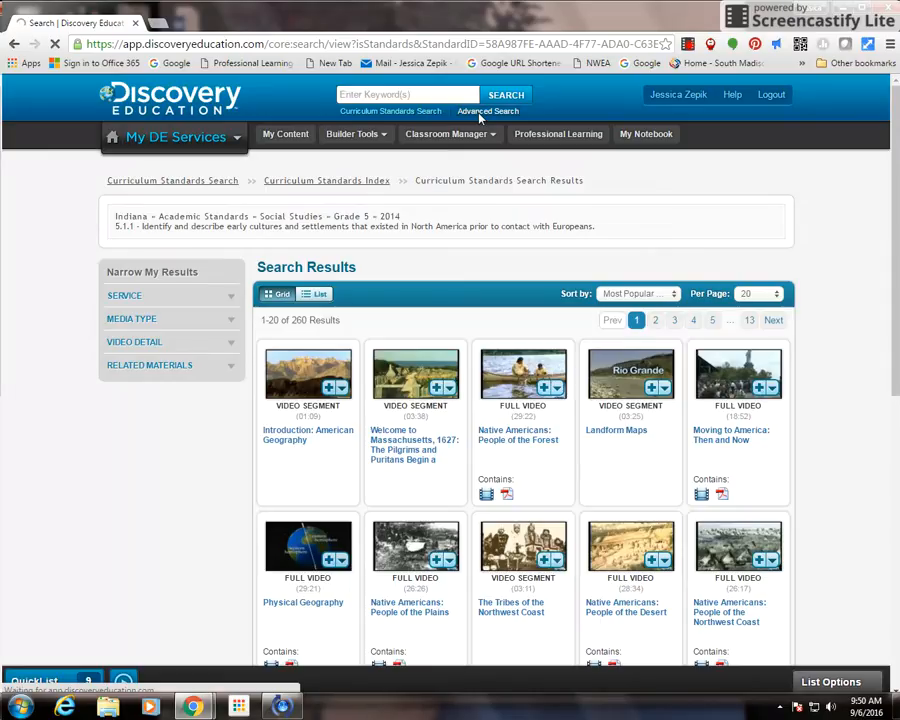
Bring up the blank Advanced Search form with keyword, media type, grade and subject filters
click(492, 112)
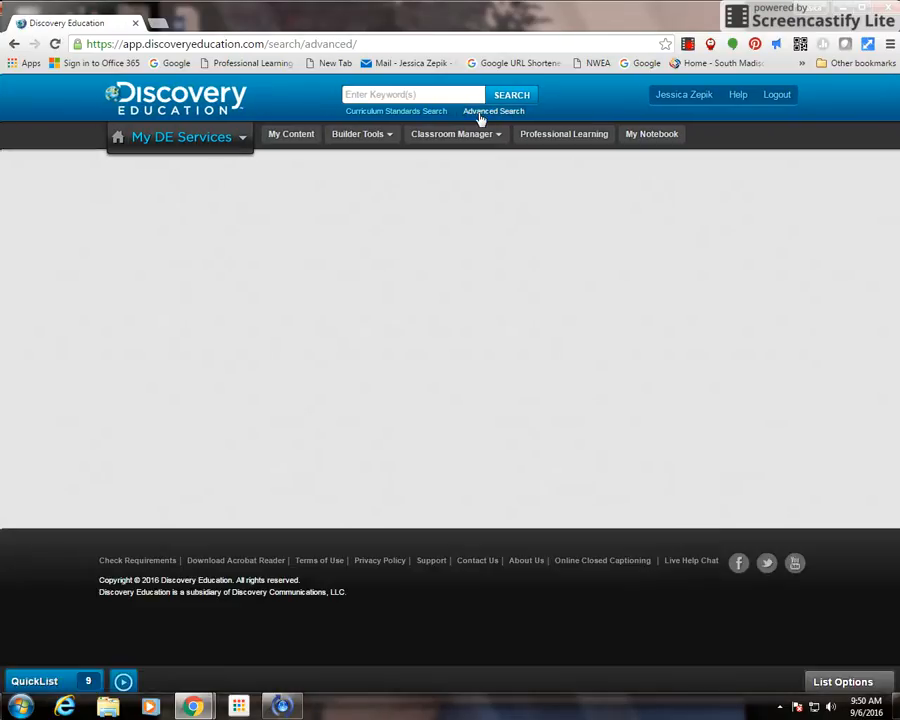
click(492, 112)
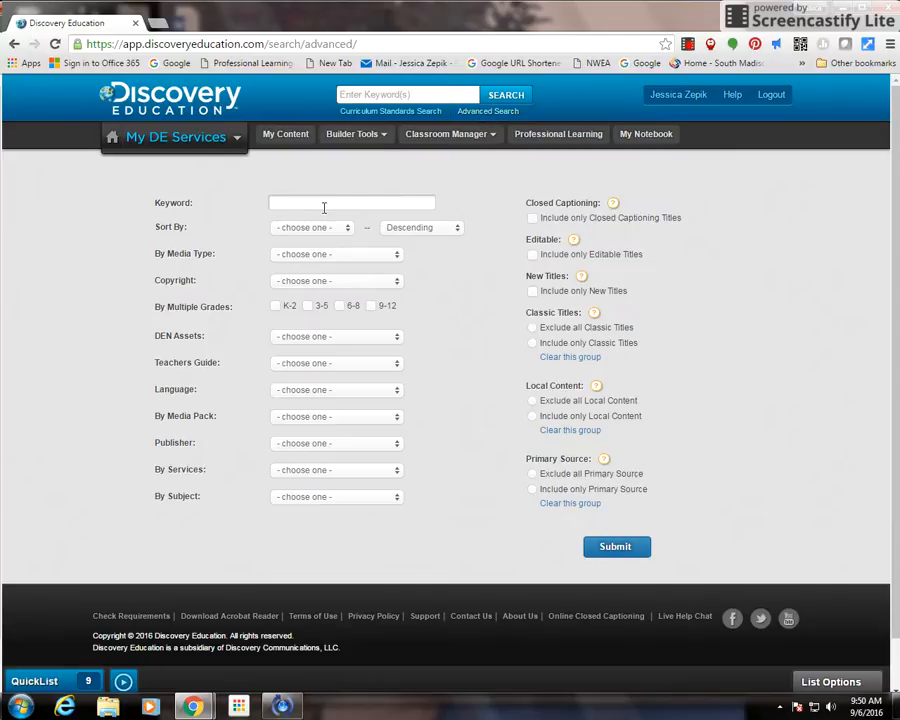
click(312, 228)
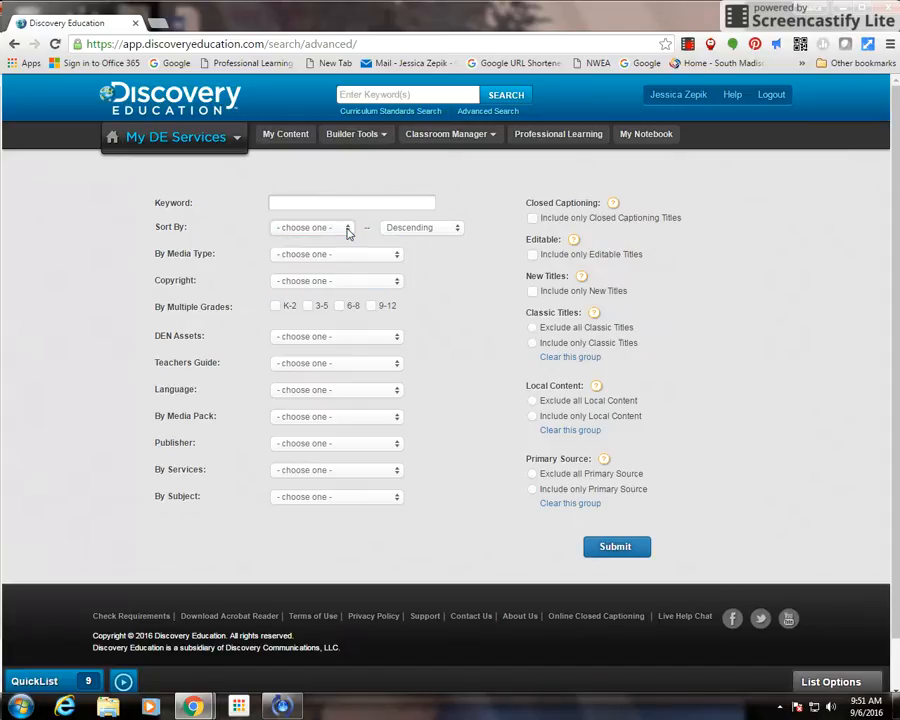
mouse_move(320, 324)
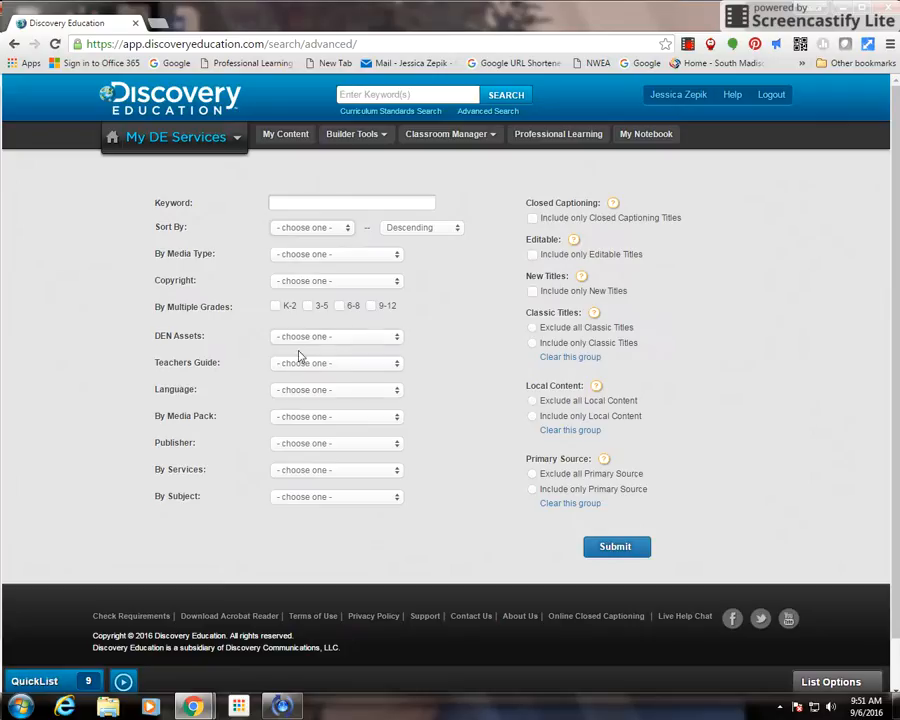
mouse_move(268, 376)
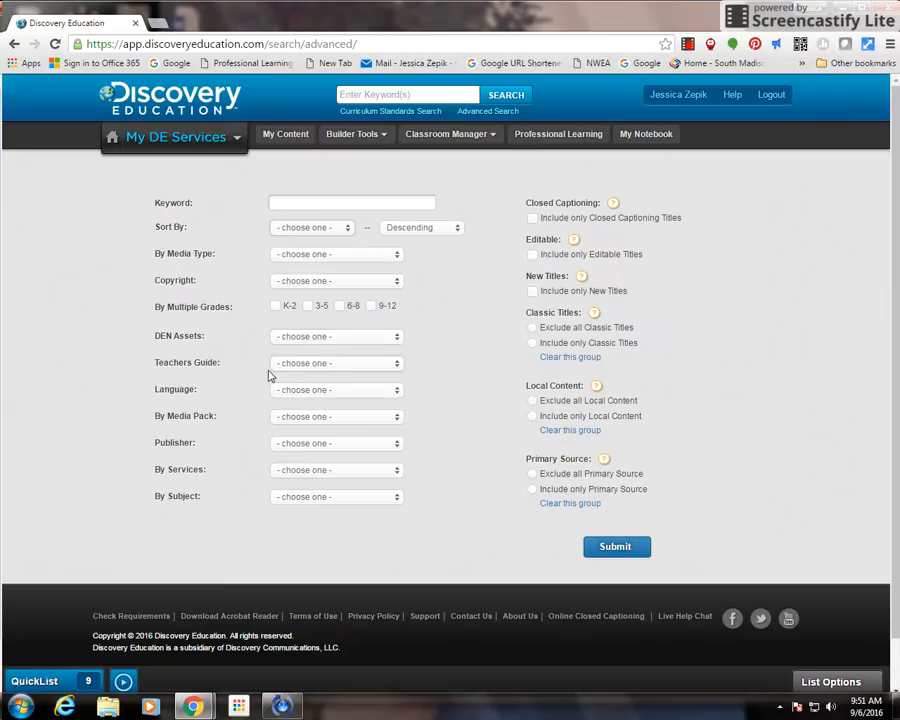
mouse_move(408, 378)
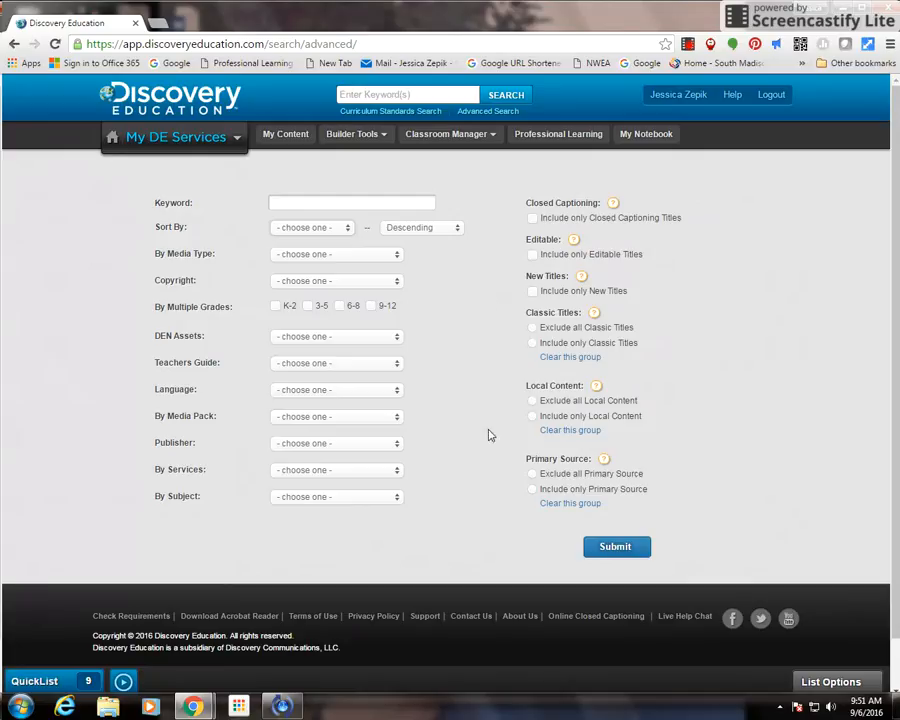
mouse_move(548, 504)
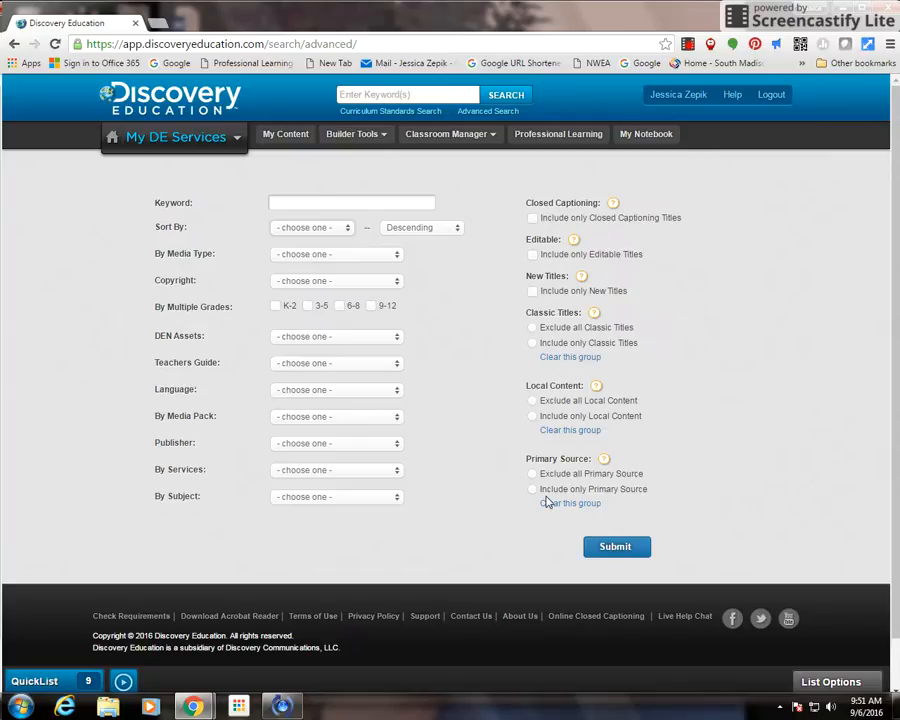
mouse_move(546, 502)
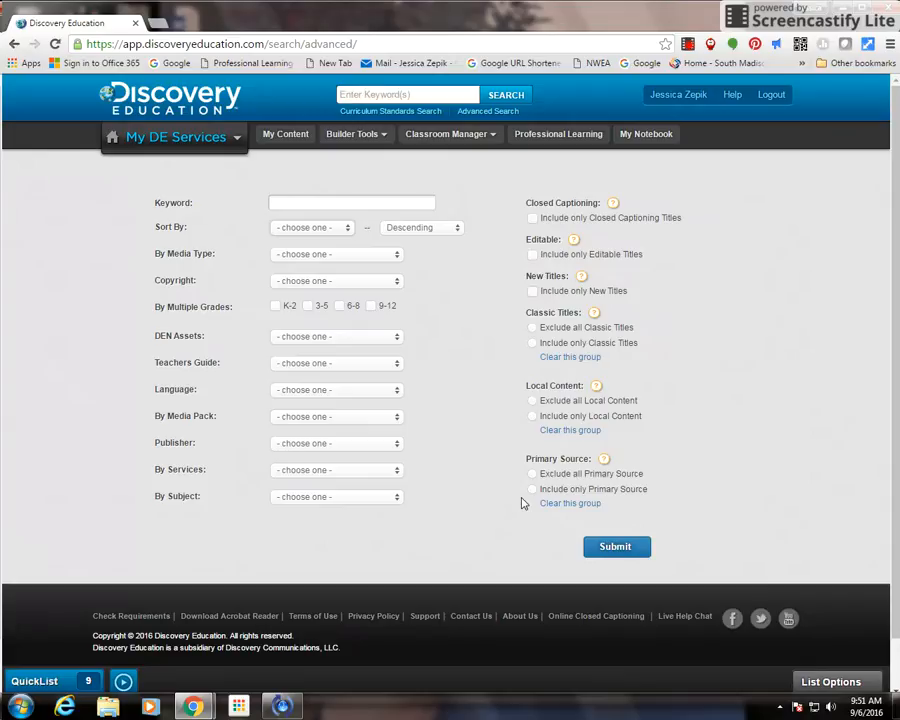
mouse_move(520, 408)
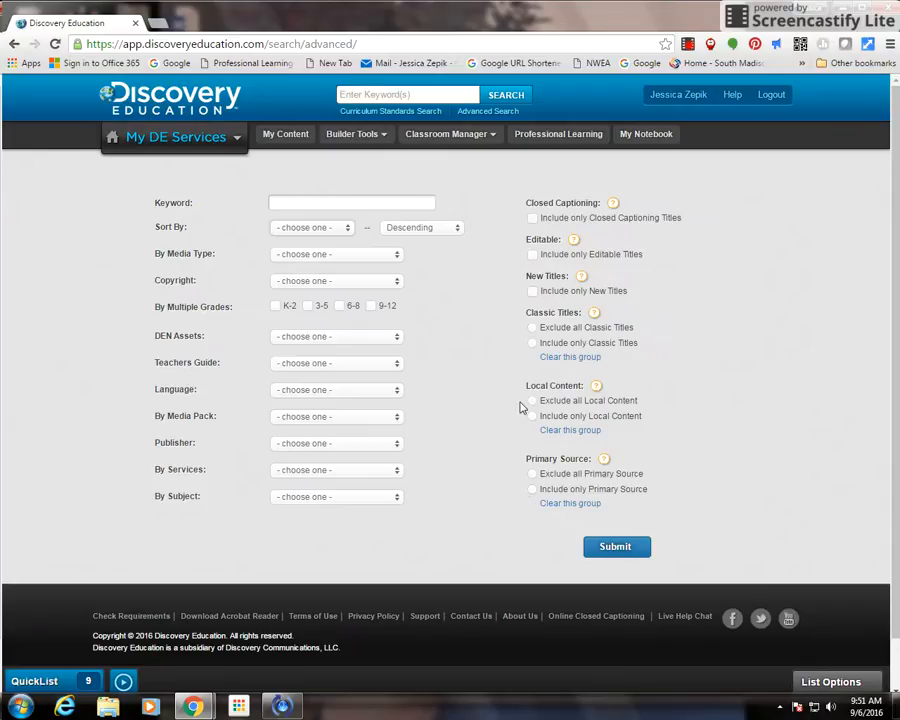